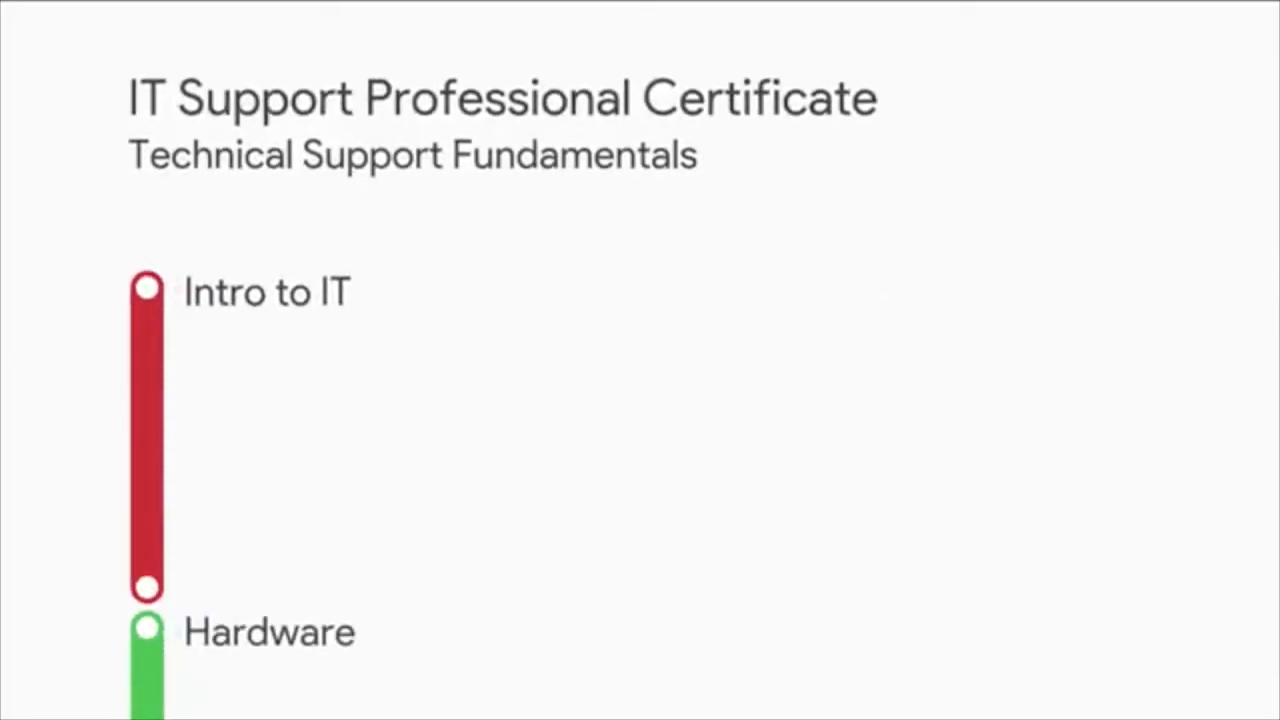
{"action": "scroll", "scroll_direction": "down", "scroll_amount": 3}
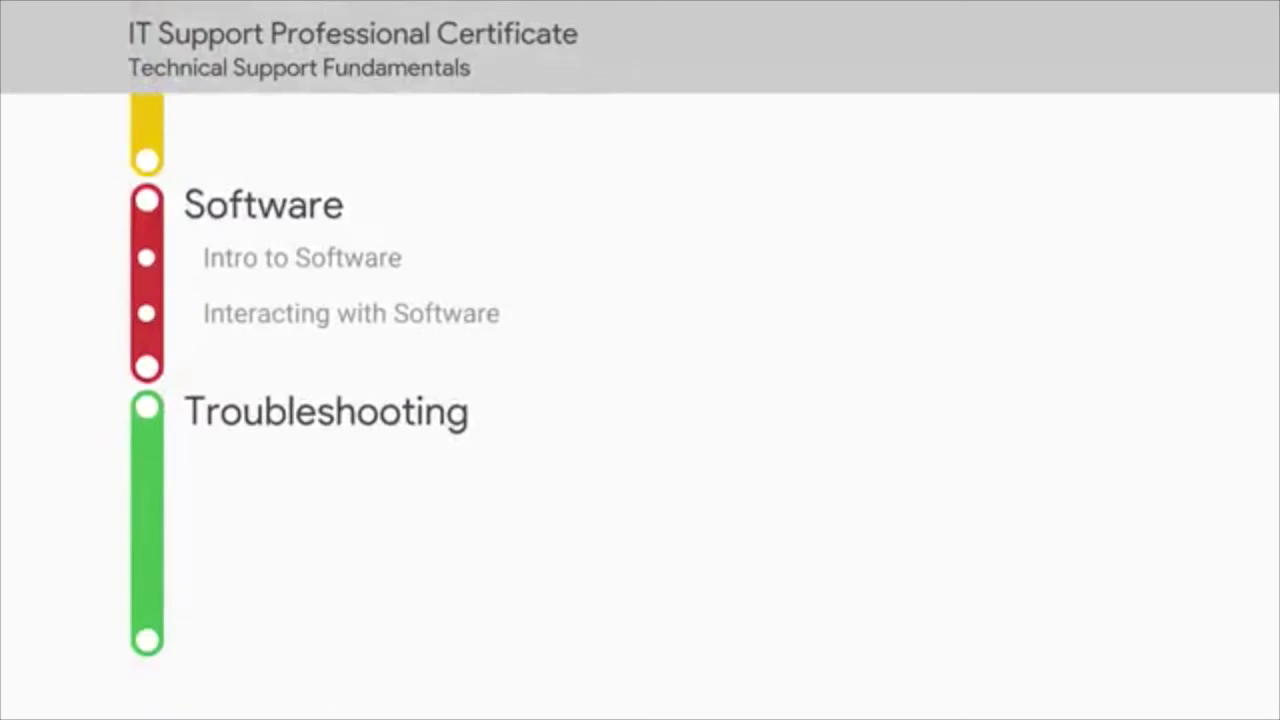